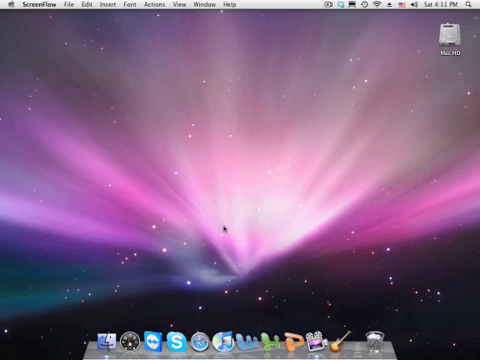
mouse_move(228, 216)
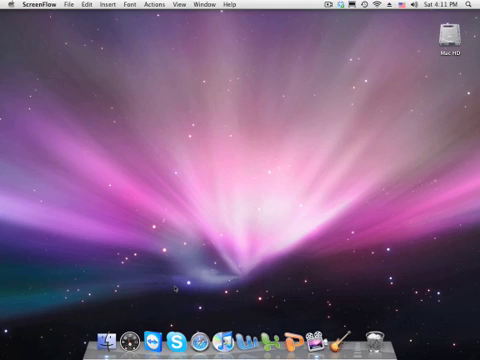
mouse_move(150, 336)
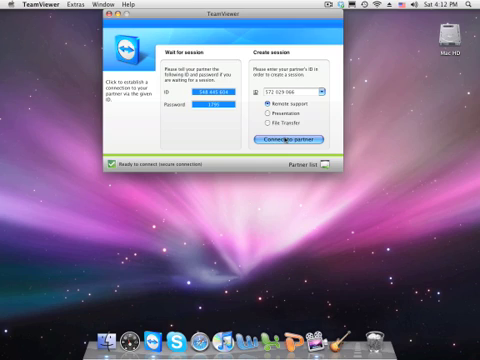
- Connect to the partner computer so TeamViewer asks for its password
left_click(292, 138)
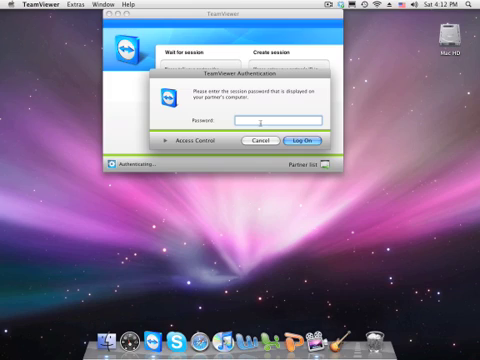
- Enter the partner's password and log on to the remote Windows desktop
type("••")
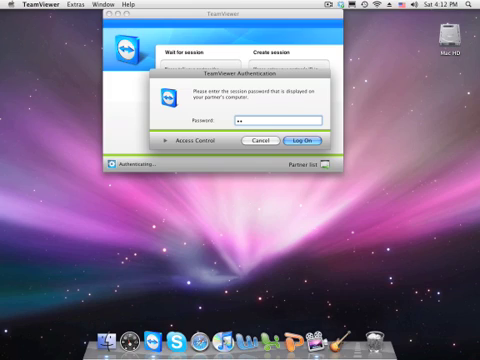
type("•")
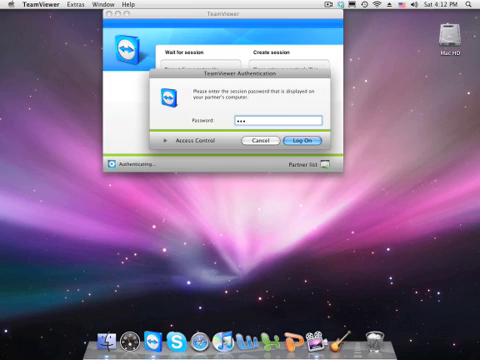
type("•")
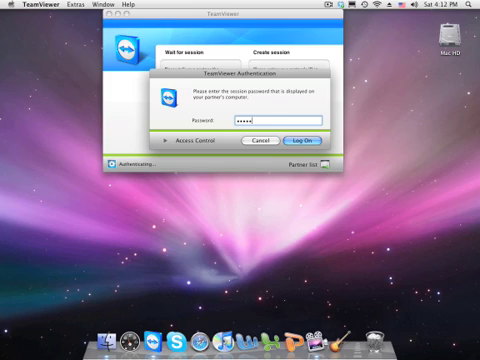
type("•")
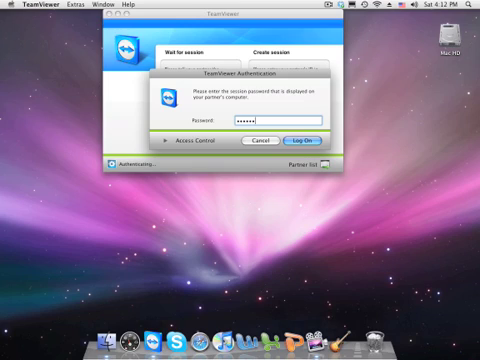
type("•")
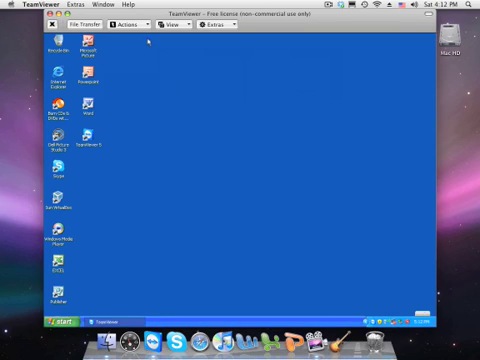
mouse_move(182, 26)
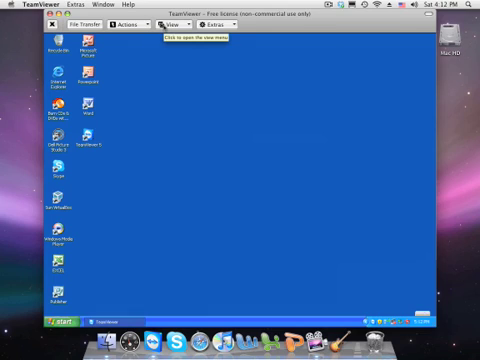
- Turn on Show remote wallpaper so the XP desktop background appears
left_click(186, 24)
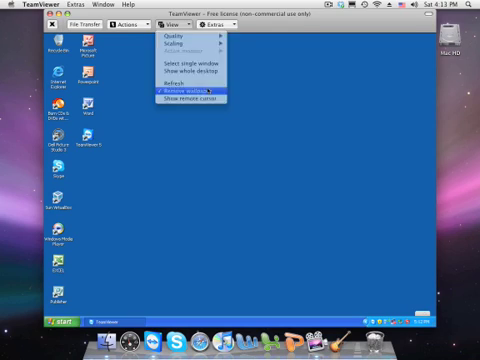
left_click(200, 88)
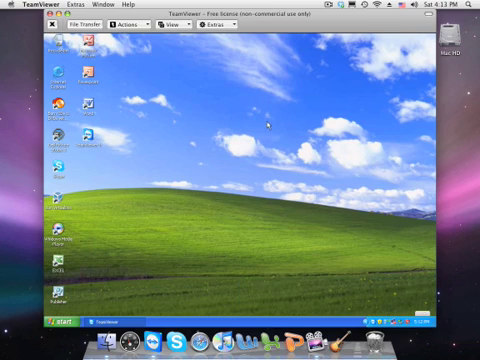
mouse_move(118, 264)
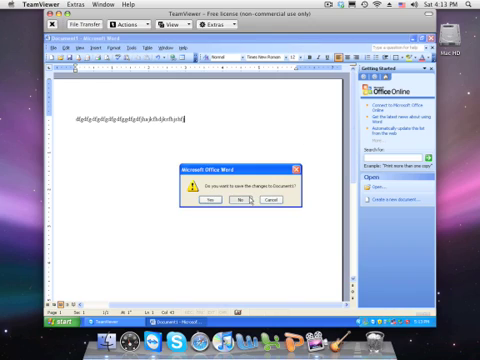
- Decline saving so Word closes, then bring up TeamViewer's application menu
left_click(236, 204)
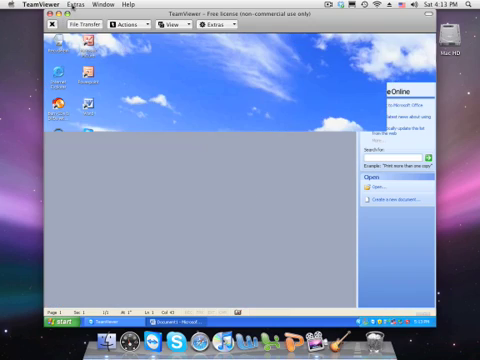
left_click(24, 4)
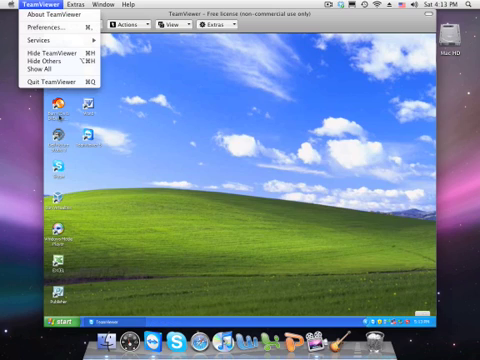